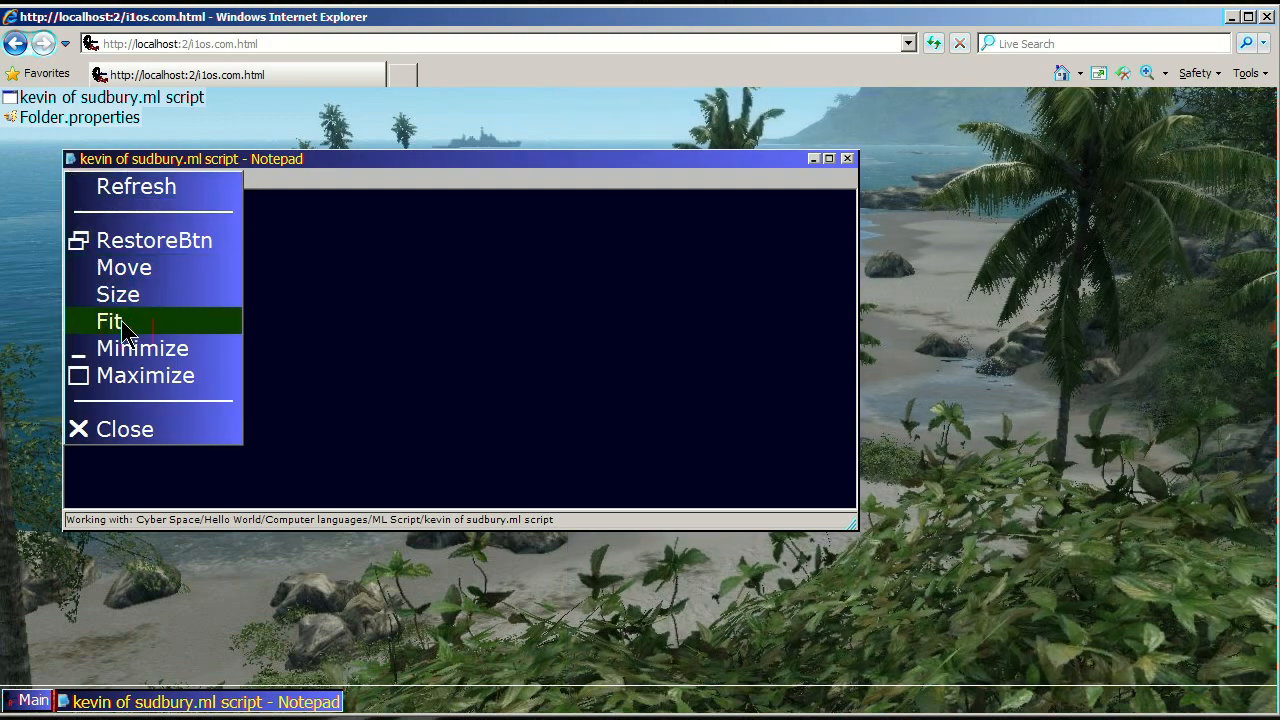
- Snap the kevin of sudbury.ml script Notepad window to the right half via Fit
left_click(108, 320)
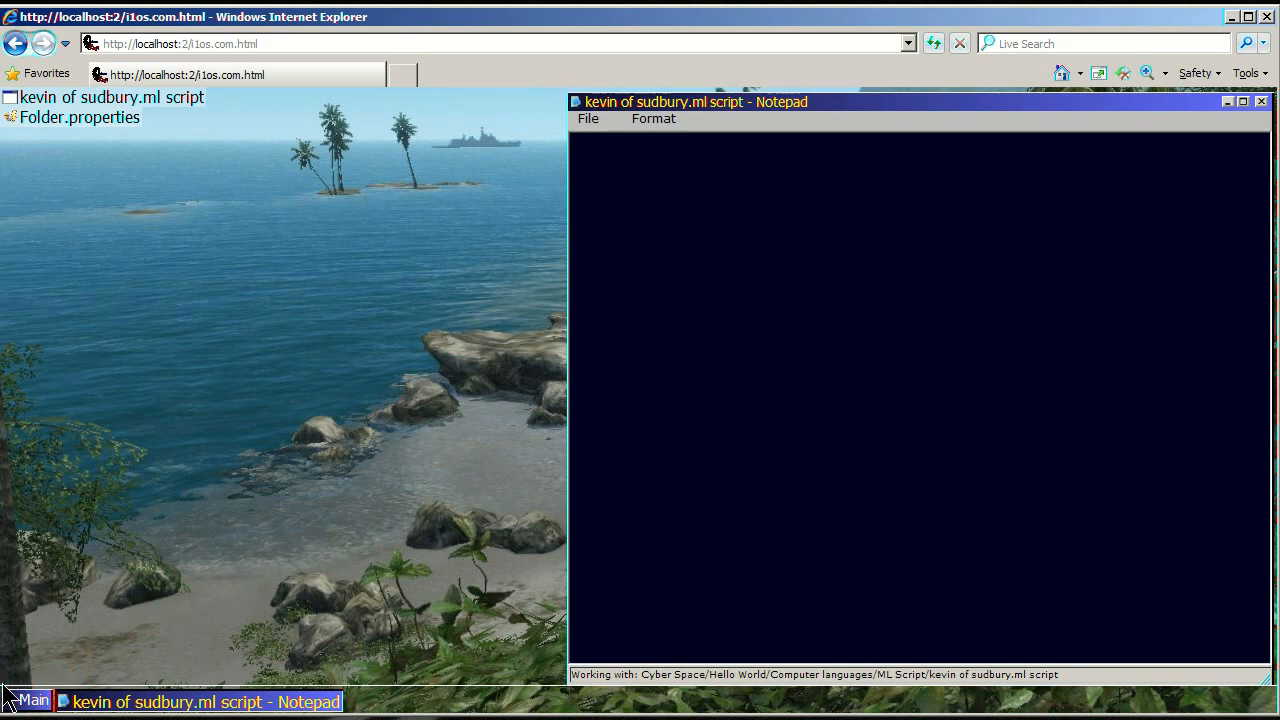
mouse_move(192, 528)
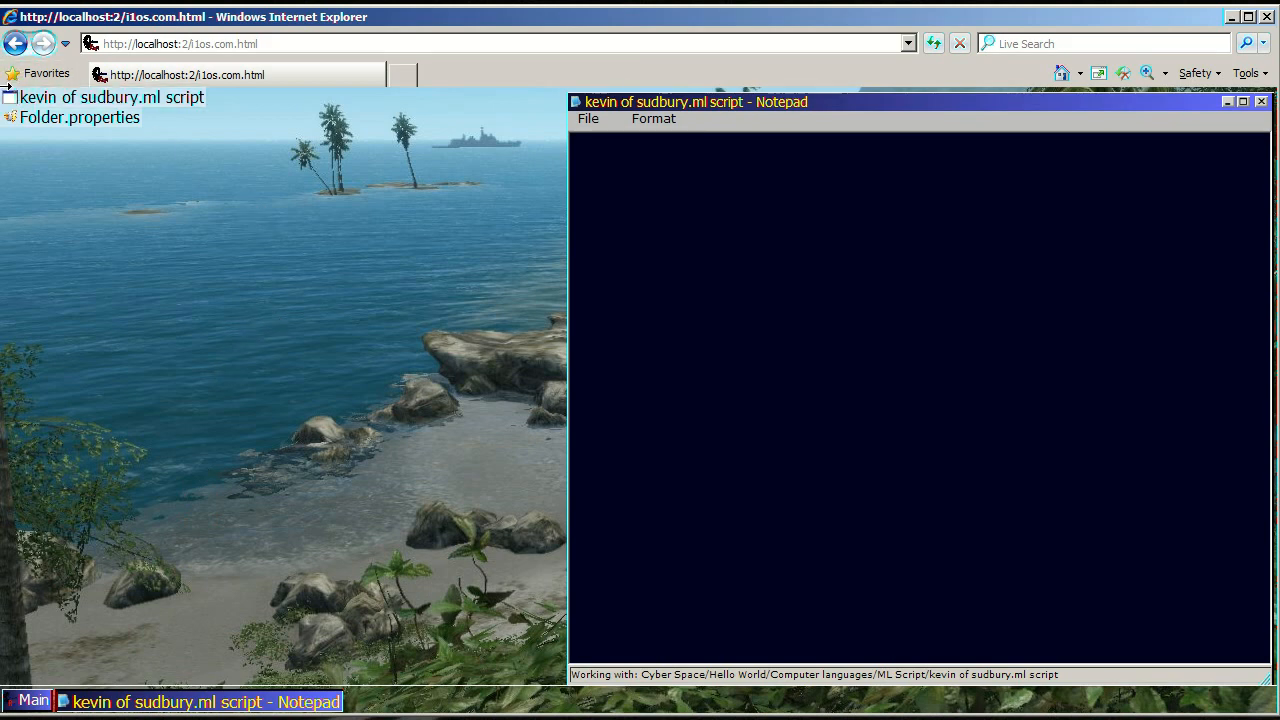
mouse_move(250, 120)
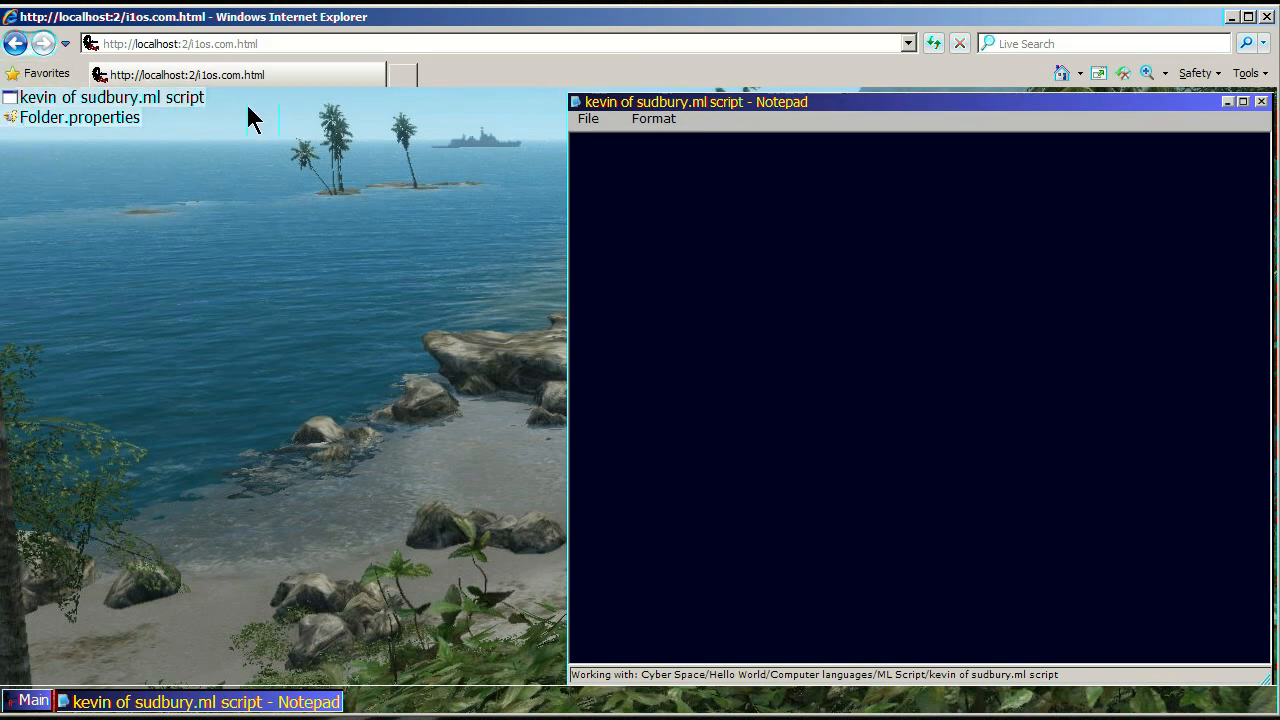
mouse_move(570, 100)
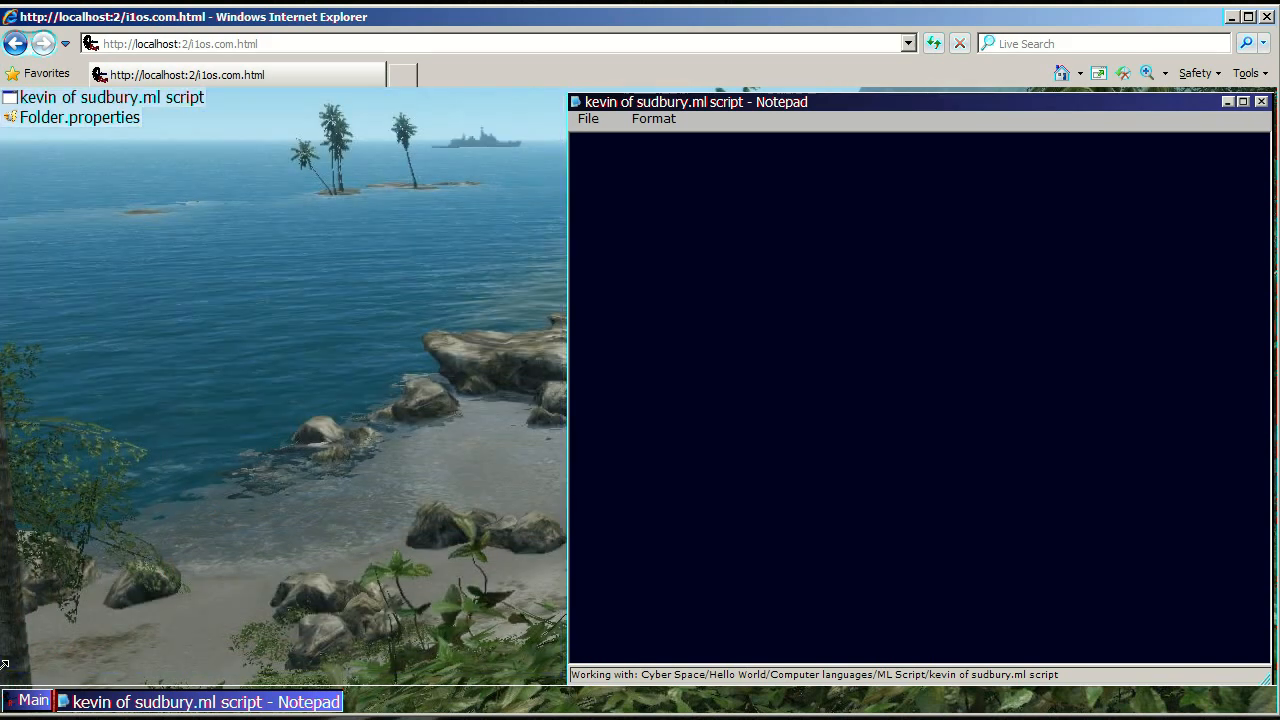
mouse_move(564, 112)
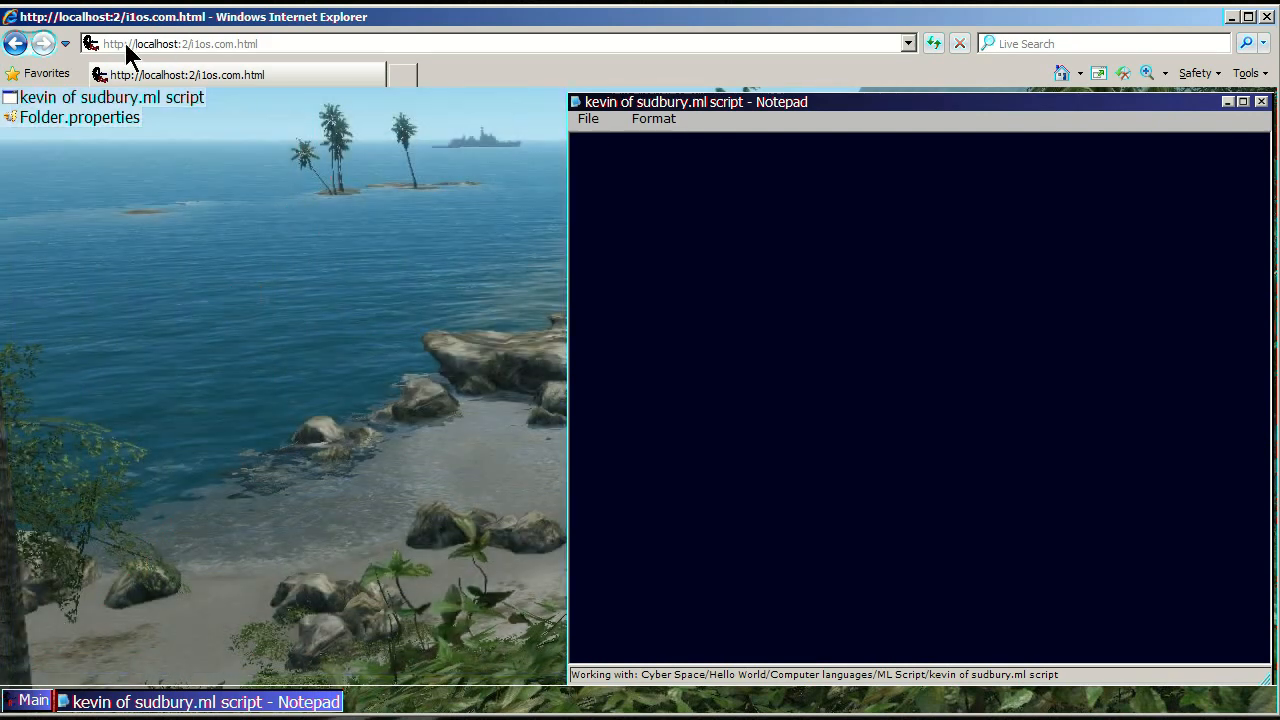
- Launch a second kevin of sudbury window from its desktop icon
left_click(104, 96)
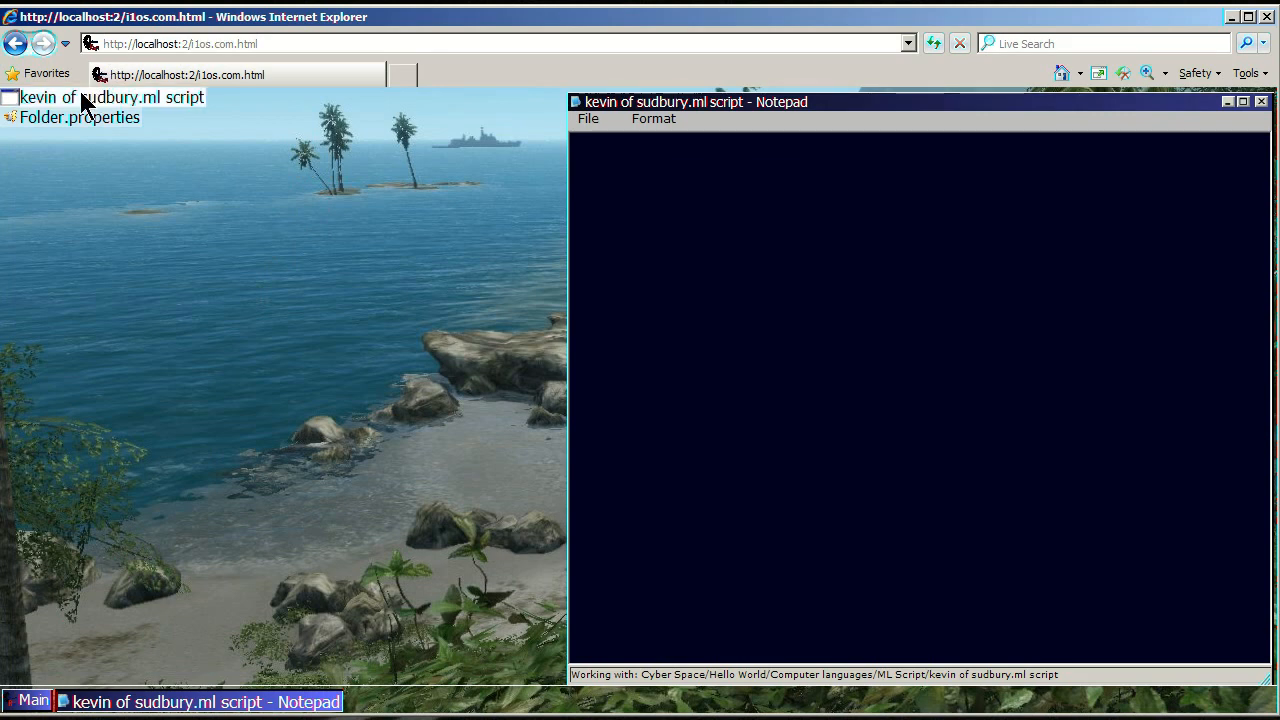
double_click(100, 96)
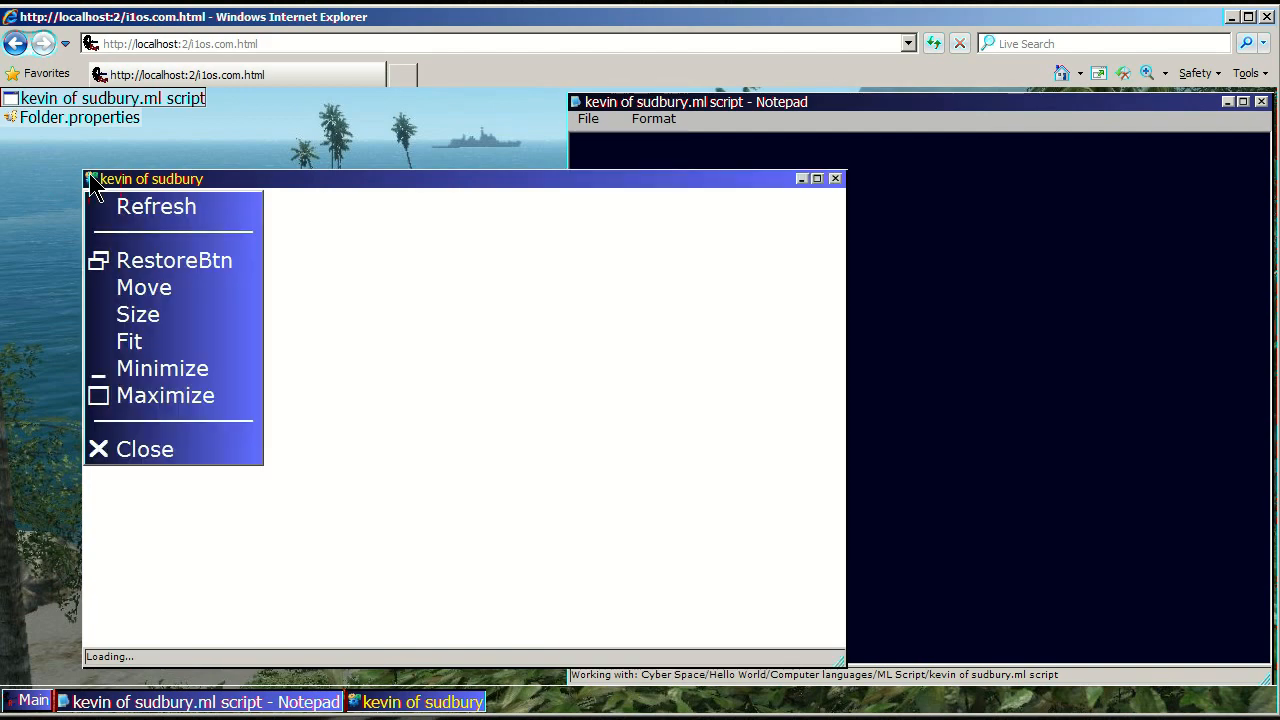
mouse_move(136, 314)
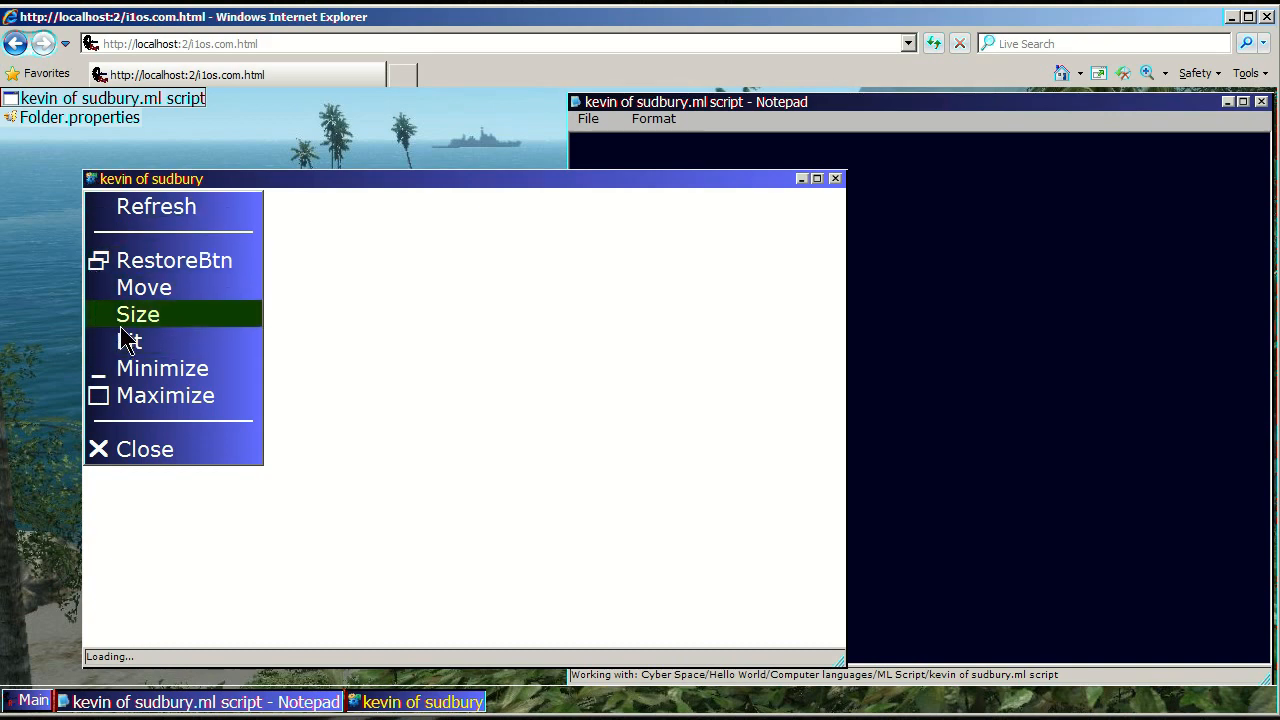